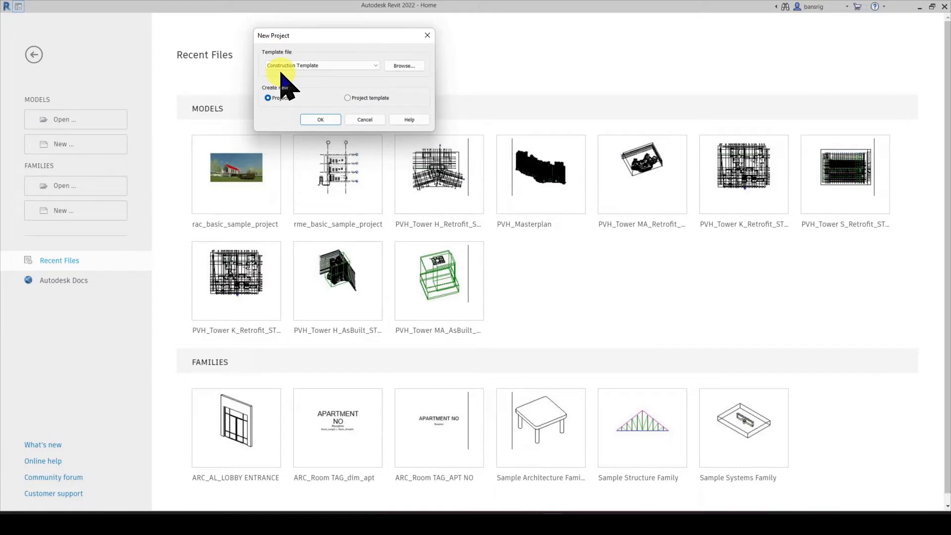
Create a new project from the Construction Template, landing on the Level 0 floor plan
left_click(320, 119)
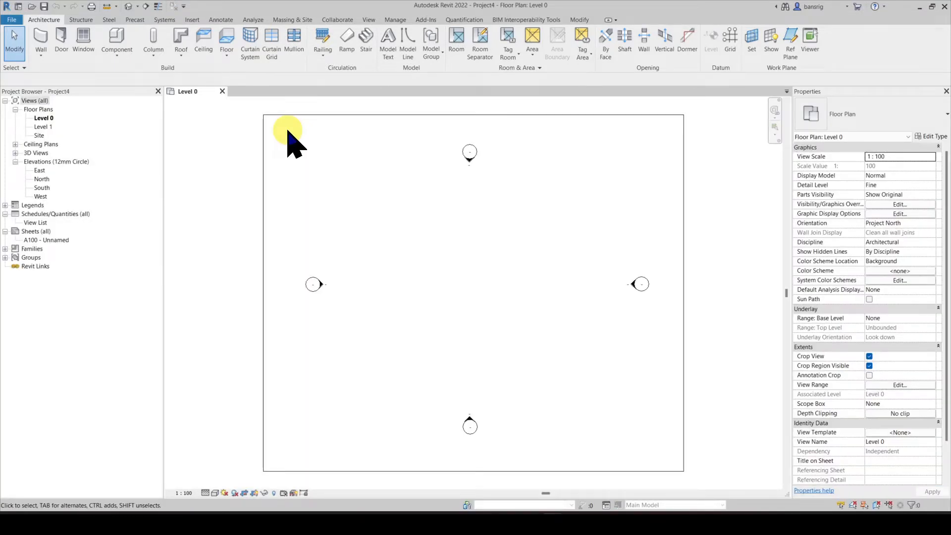
Draw a straight exterior wall on Level 0 and start an aligned dimension along it
left_click(395, 20)
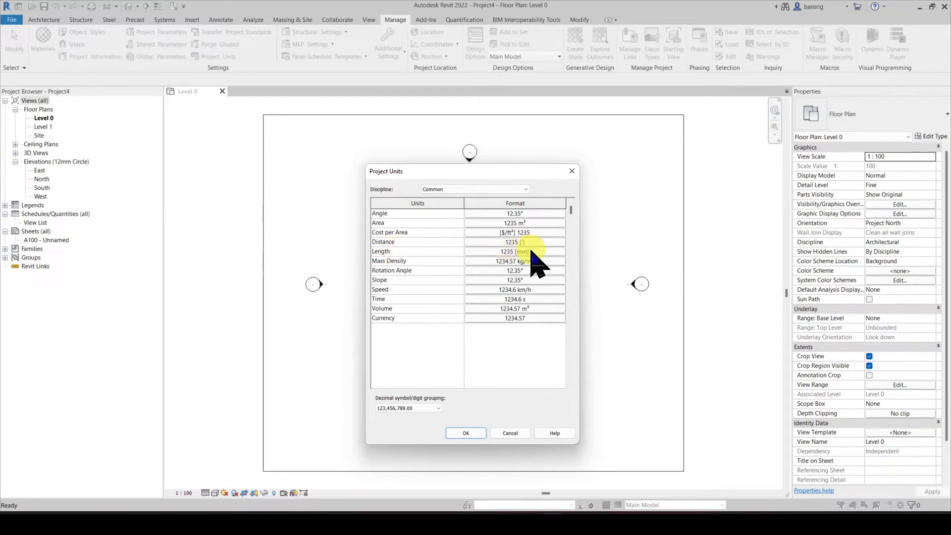
left_click(466, 433)
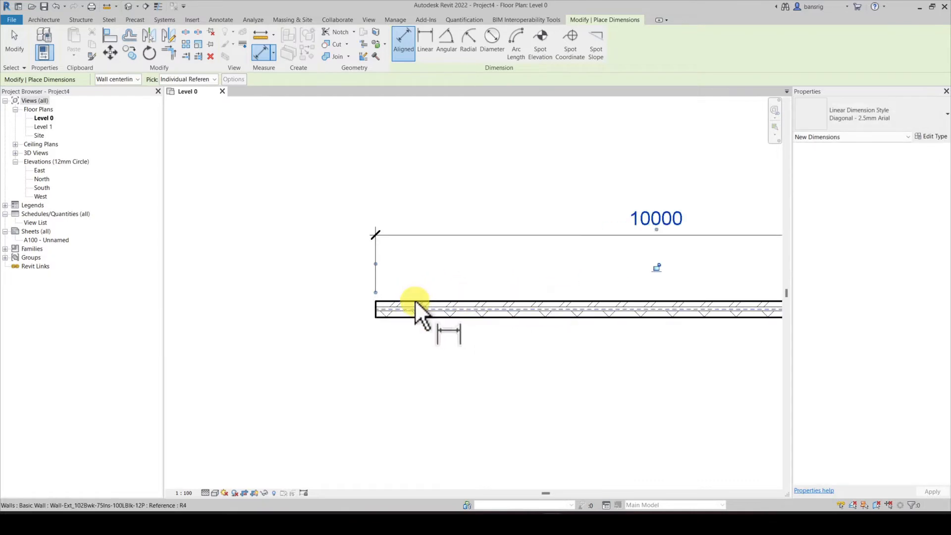
Place the 10000 aligned length dimension above the wall
left_click(415, 309)
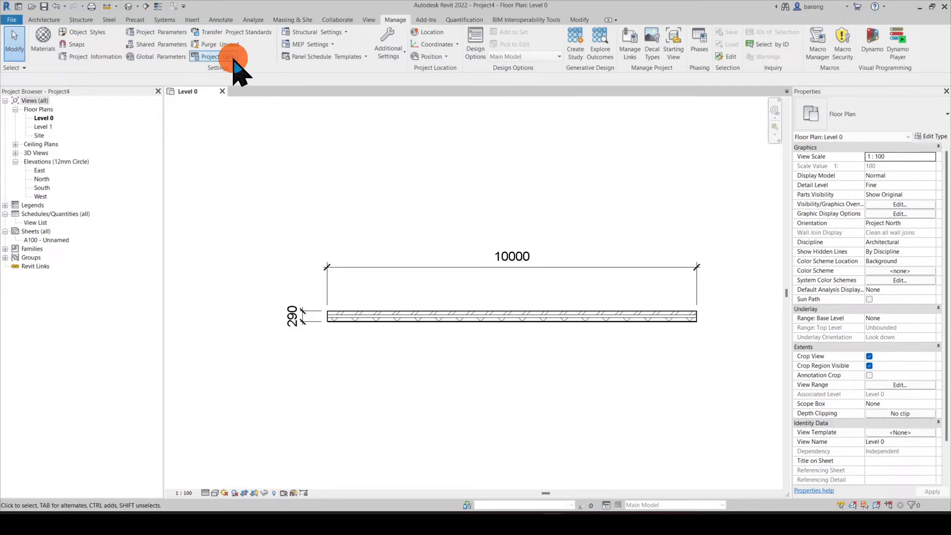
Set project Length units to feet and fractional inches rounded to nearest 1/2", so the wall reads 32' - 9 1/2"
left_click(210, 56)
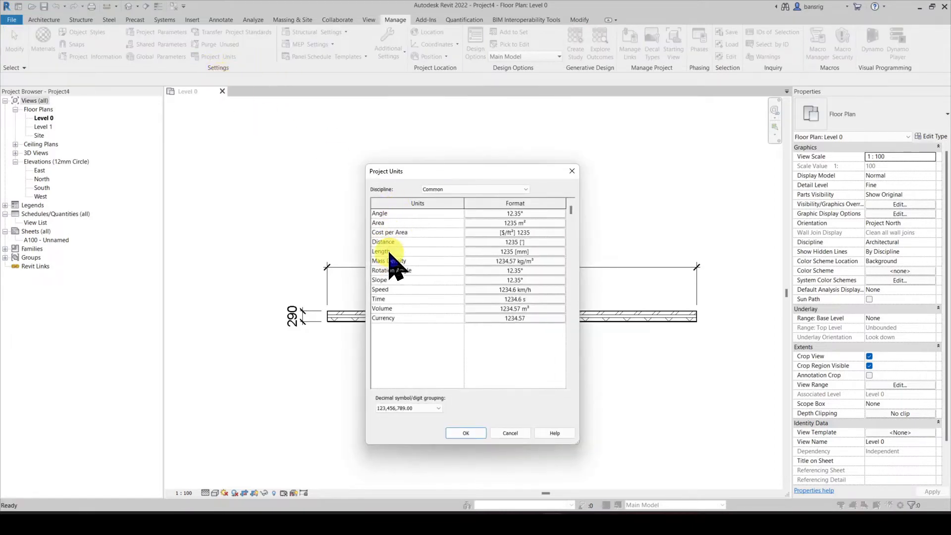
left_click(514, 251)
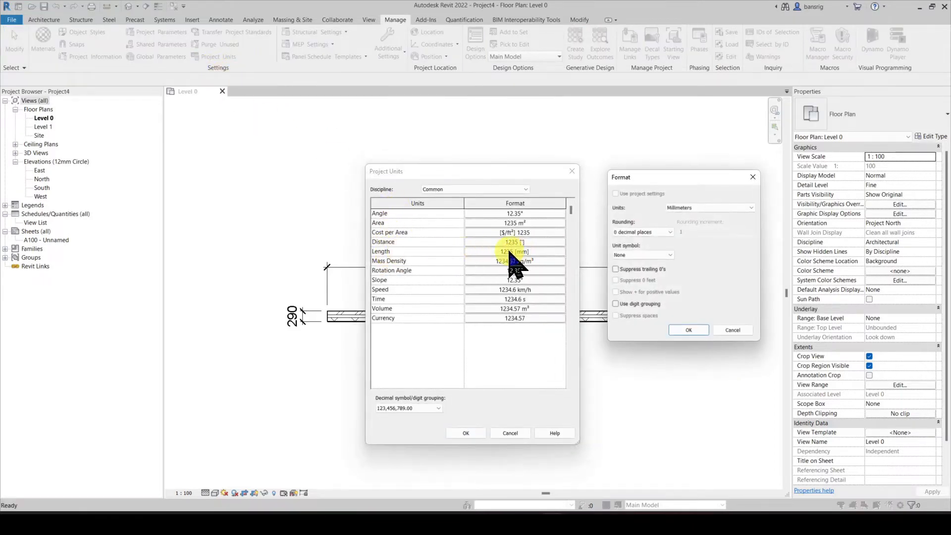
left_click(707, 207)
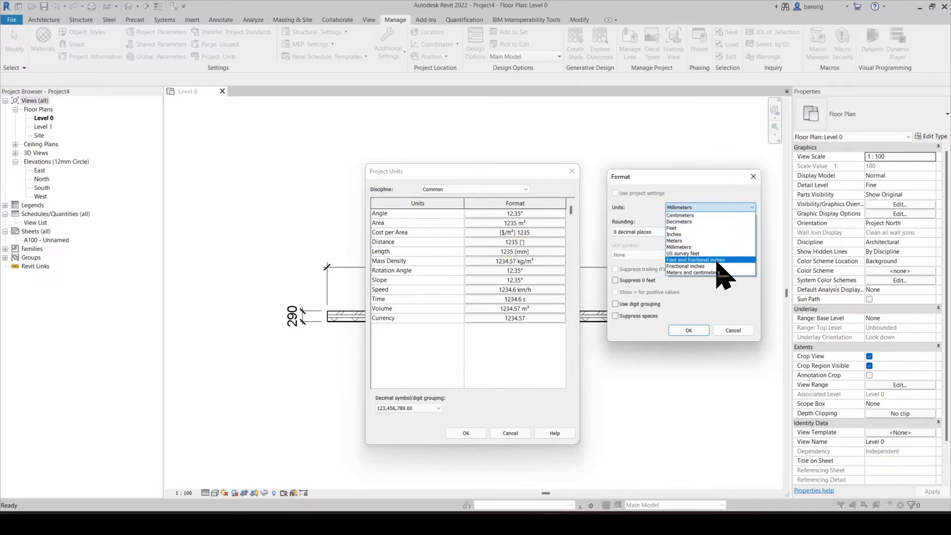
left_click(697, 259)
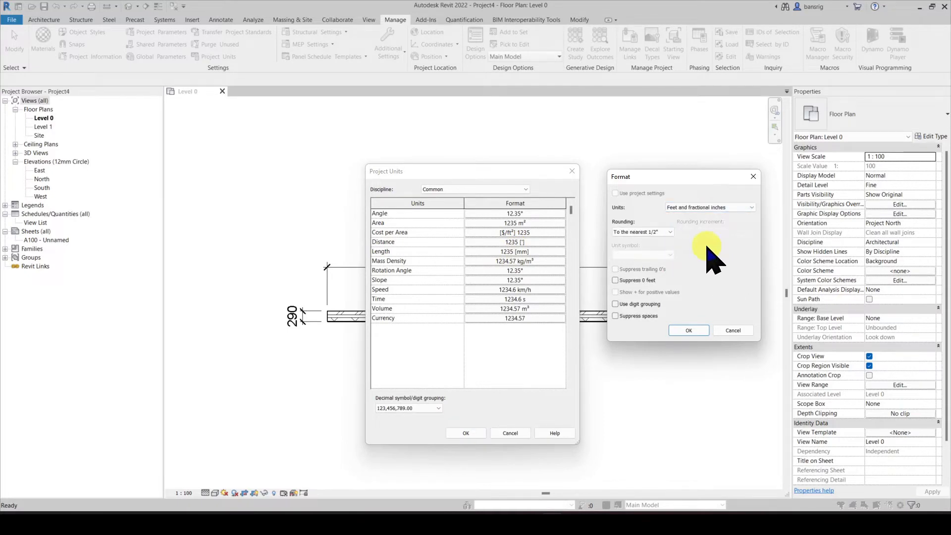
left_click(641, 231)
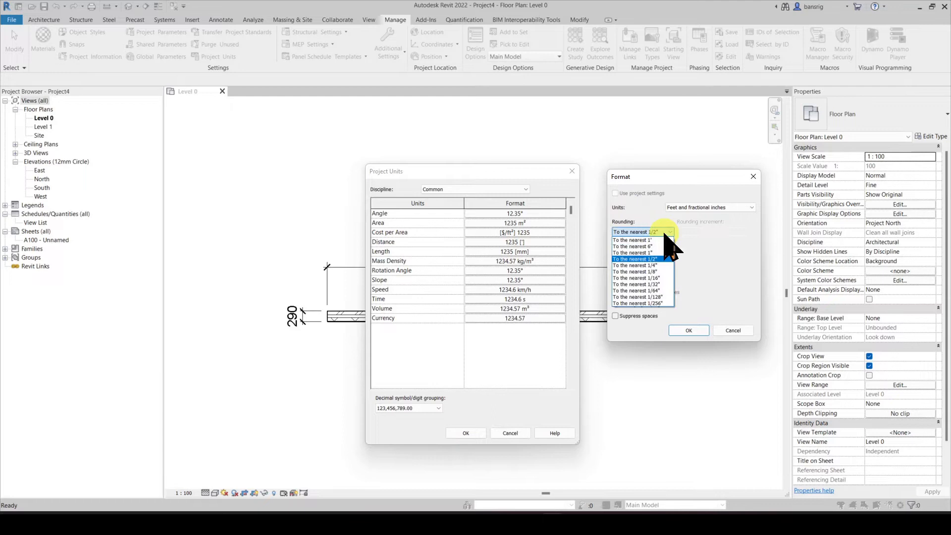
left_click(634, 232)
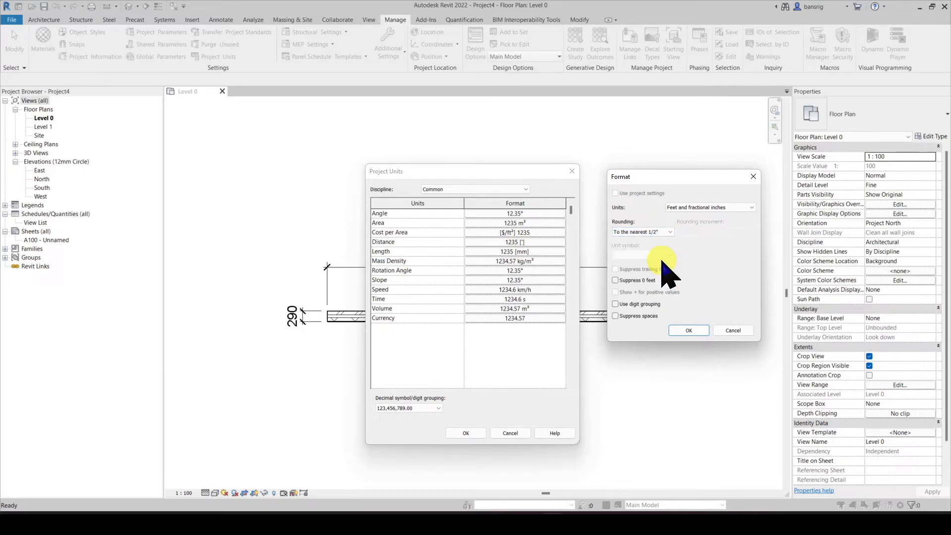
left_click(688, 330)
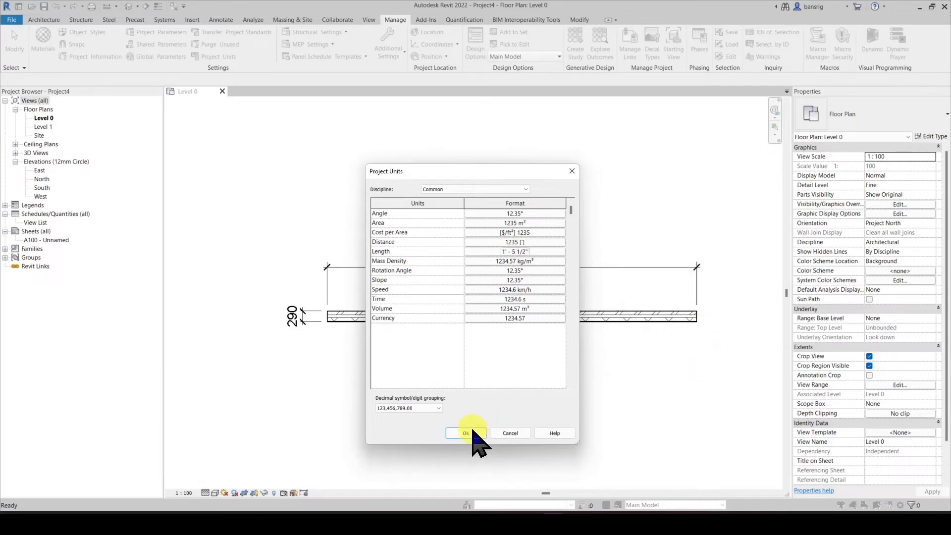
left_click(465, 435)
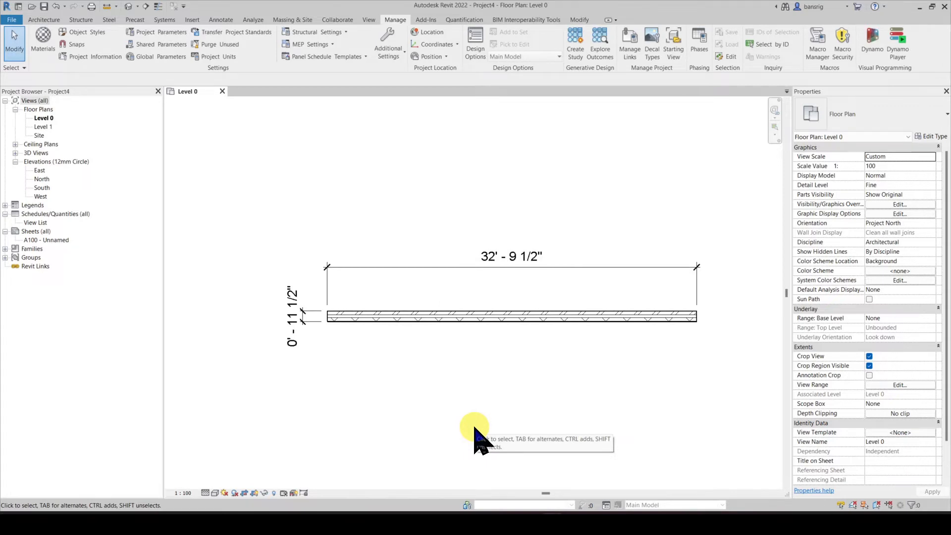
mouse_move(343, 364)
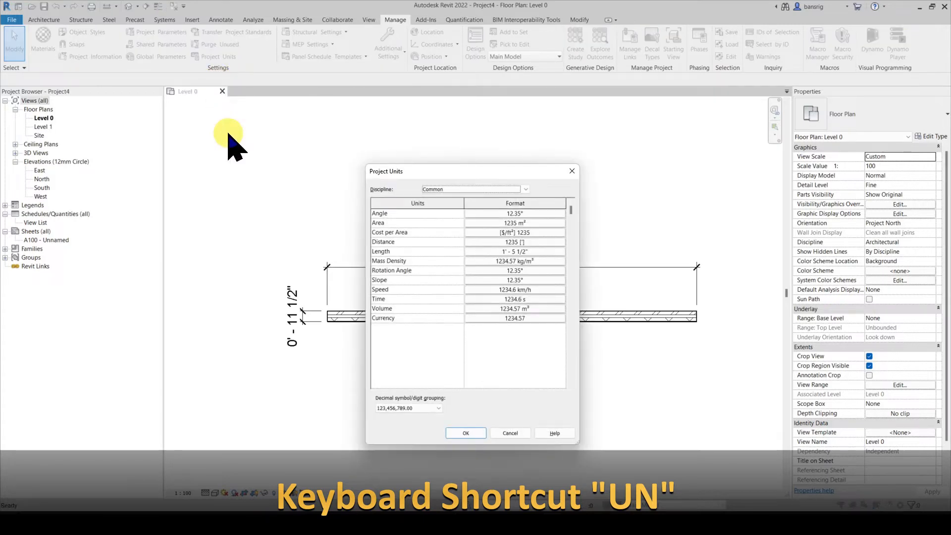
Suppress 0 feet in the Length format so the wall thickness reads 11 1/2"
left_click(514, 251)
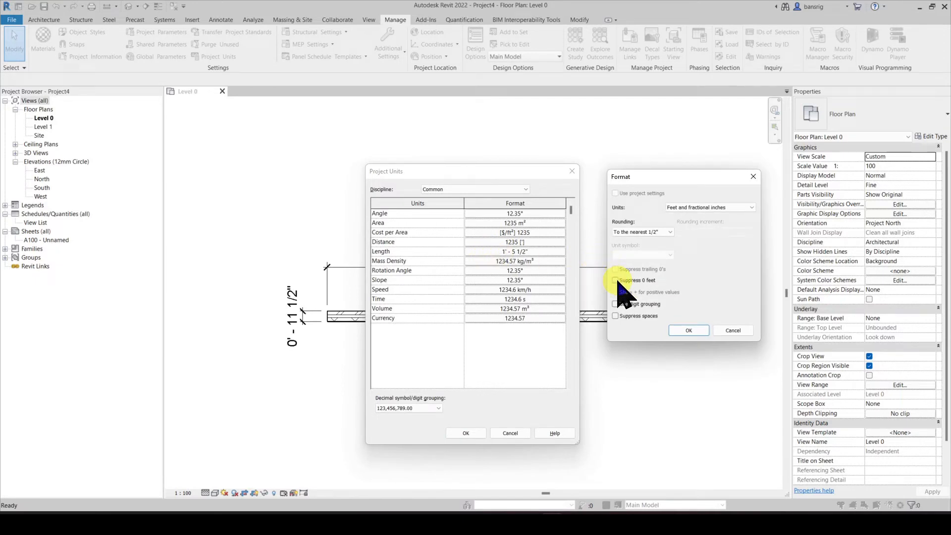
left_click(616, 280)
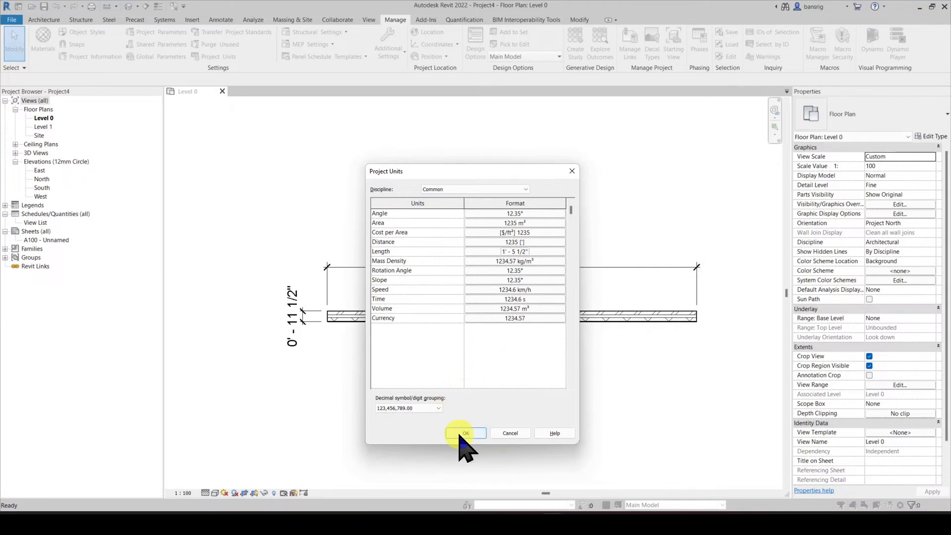
left_click(466, 432)
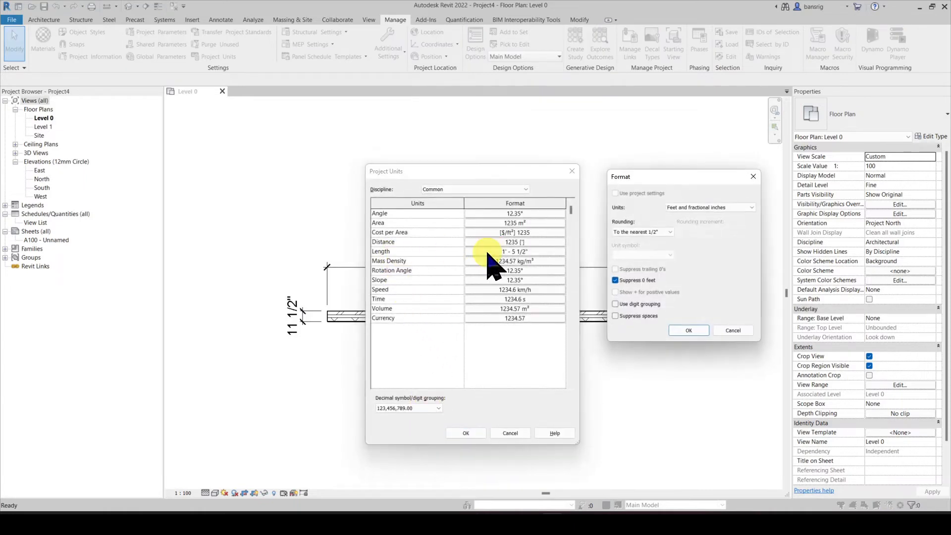
Switch Length units back to millimetres with 2 decimal places, so the wall reads 10000.00 and 290.00
left_click(709, 207)
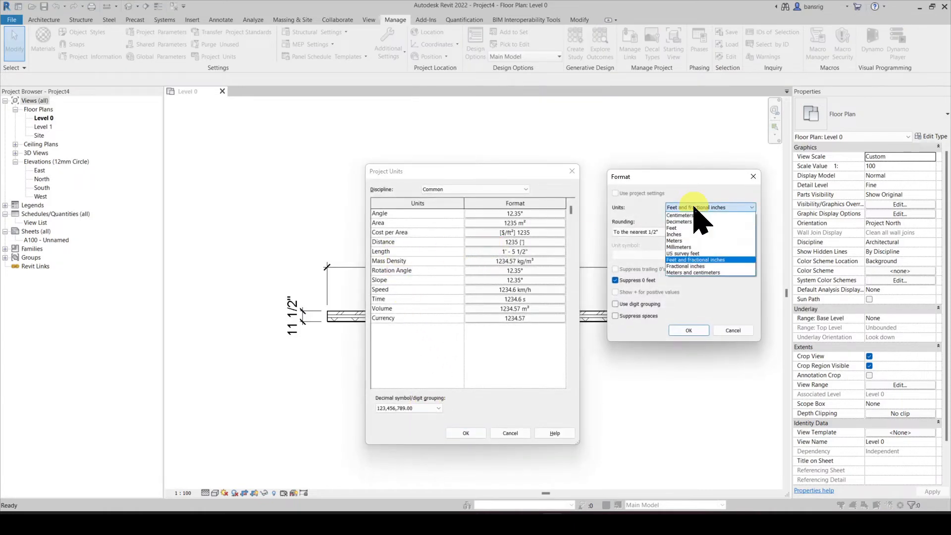
left_click(677, 247)
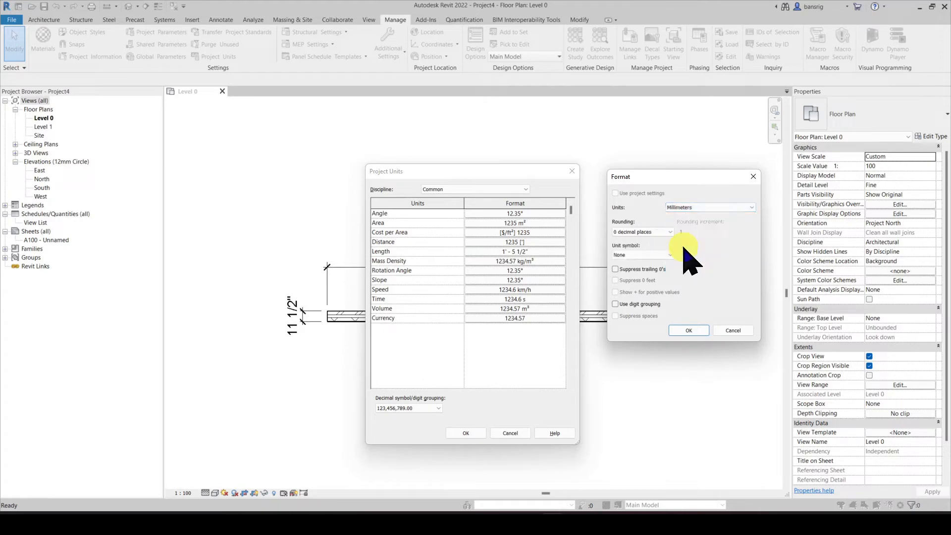
left_click(642, 232)
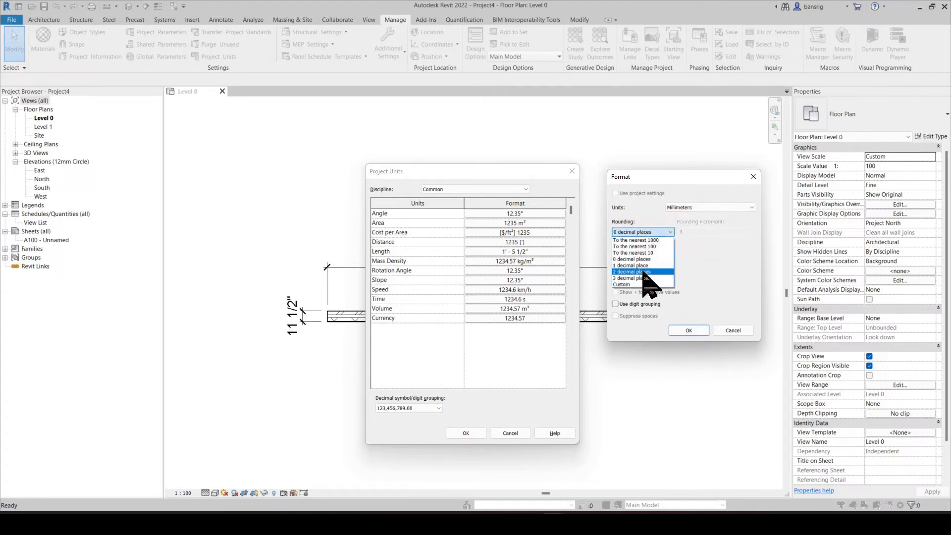
left_click(631, 271)
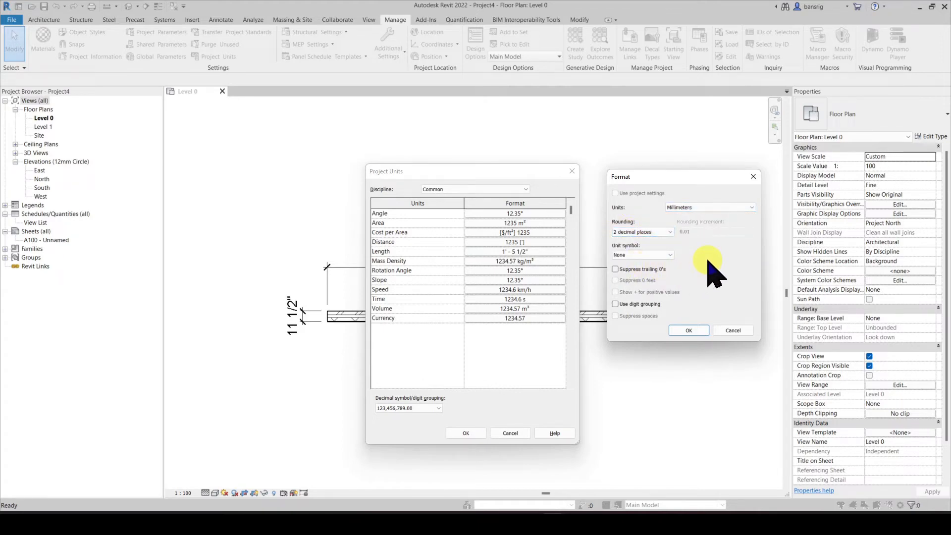
left_click(687, 330)
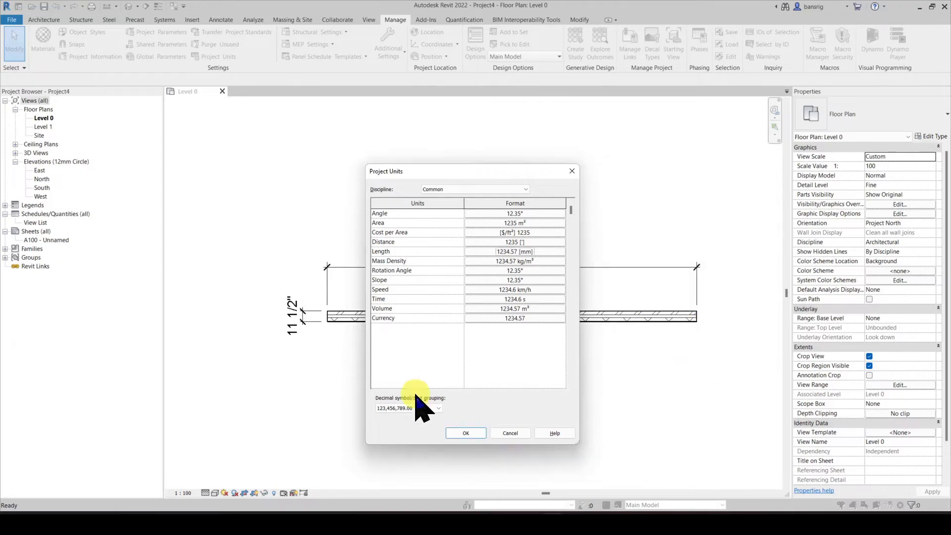
left_click(465, 433)
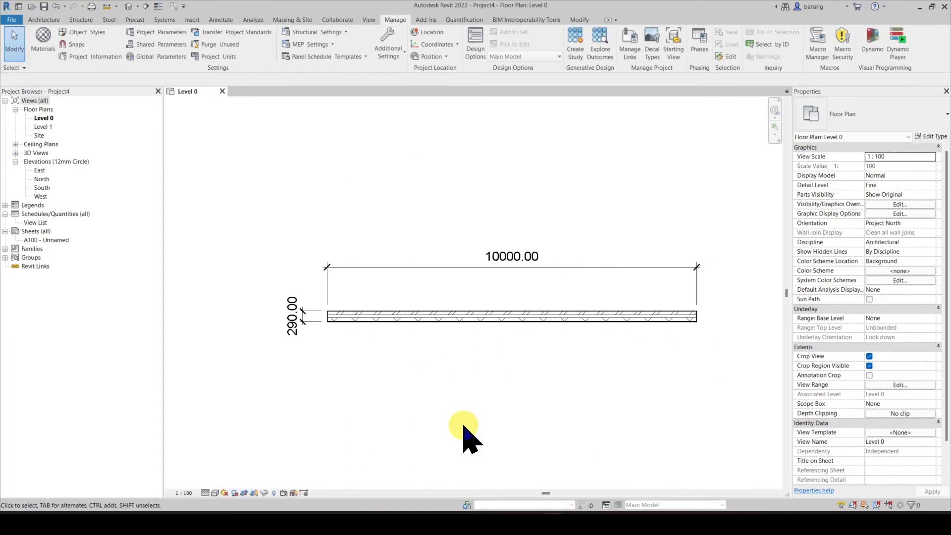
Reopen the Length format in Project Units to adjust it further
left_click(511, 266)
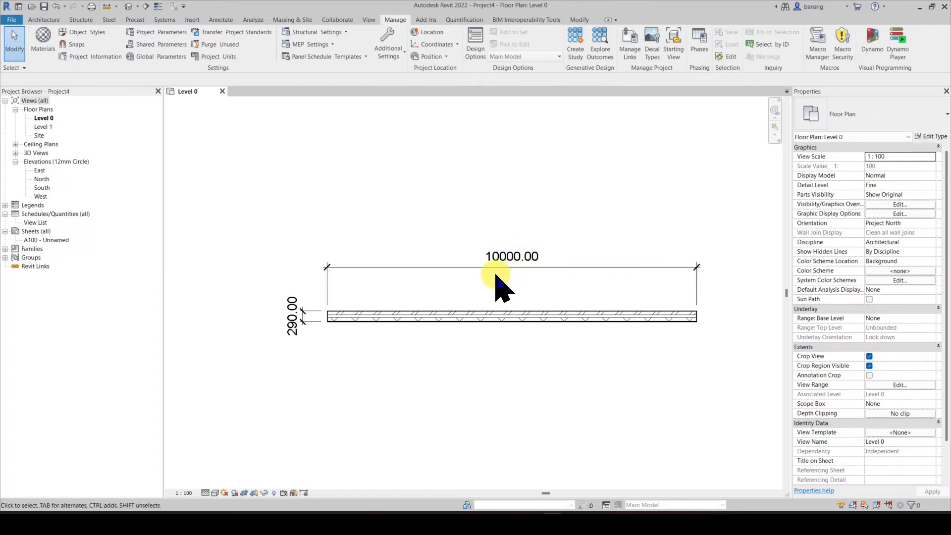
left_click(511, 266)
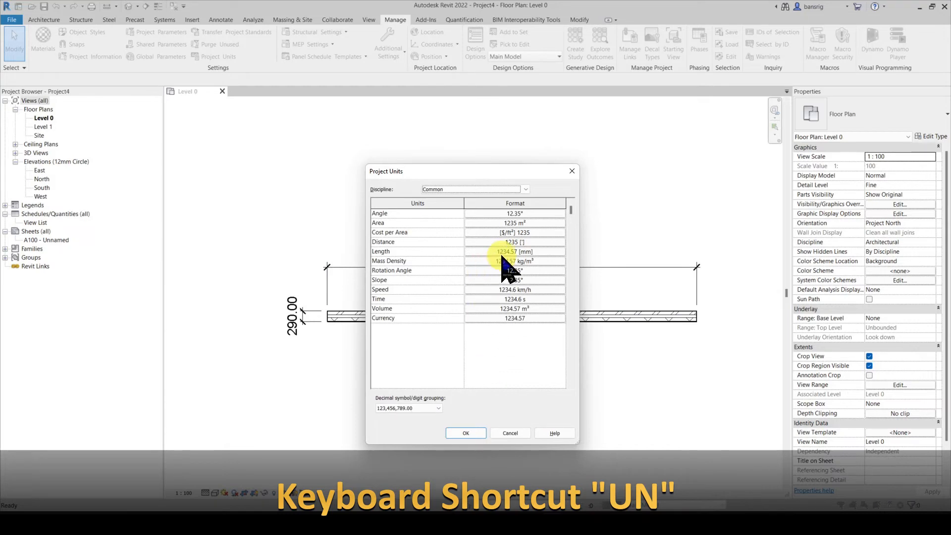
left_click(514, 251)
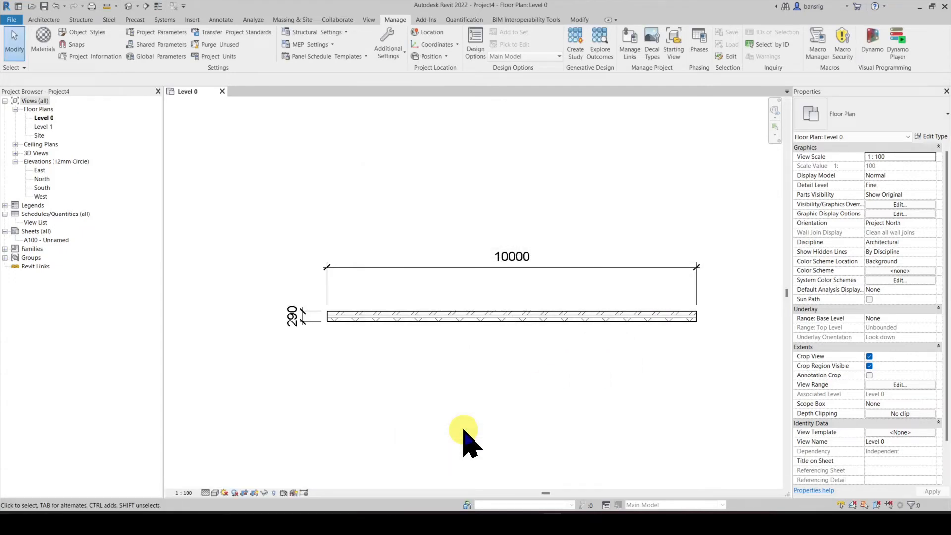
Reopen Project Units after the trailing zeros are dropped, leaving the wall at 10000 and 290
left_click(210, 56)
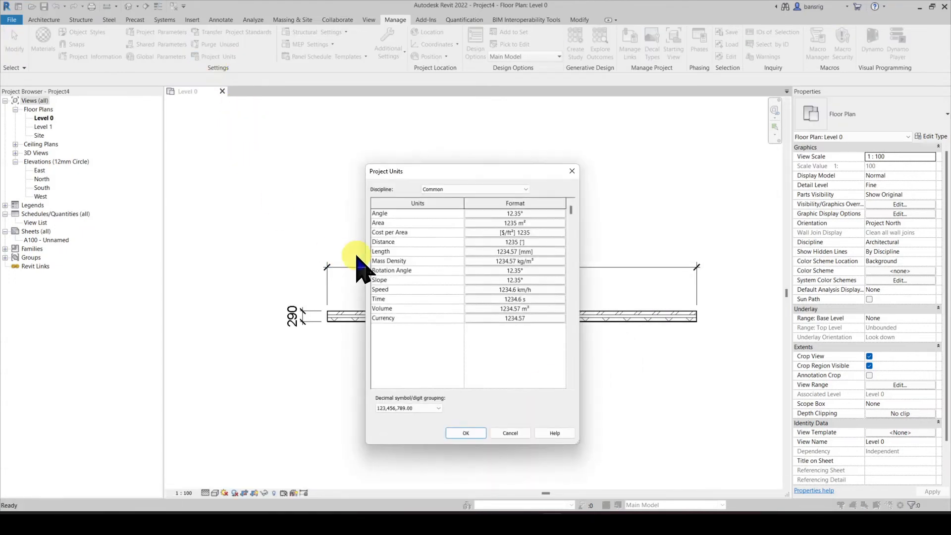
Turn on comma digit grouping for lengths so the wall reads 10,000, then return to Project Units
left_click(514, 251)
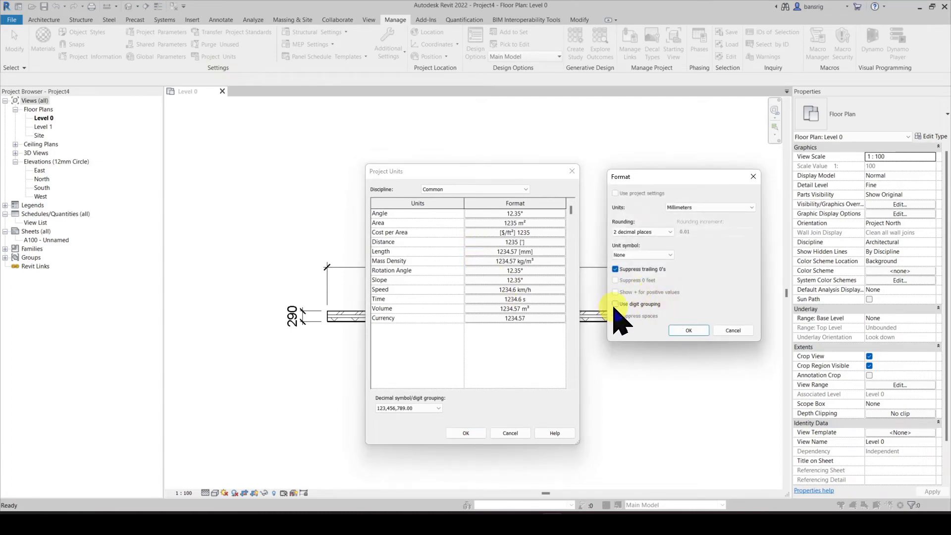
left_click(689, 330)
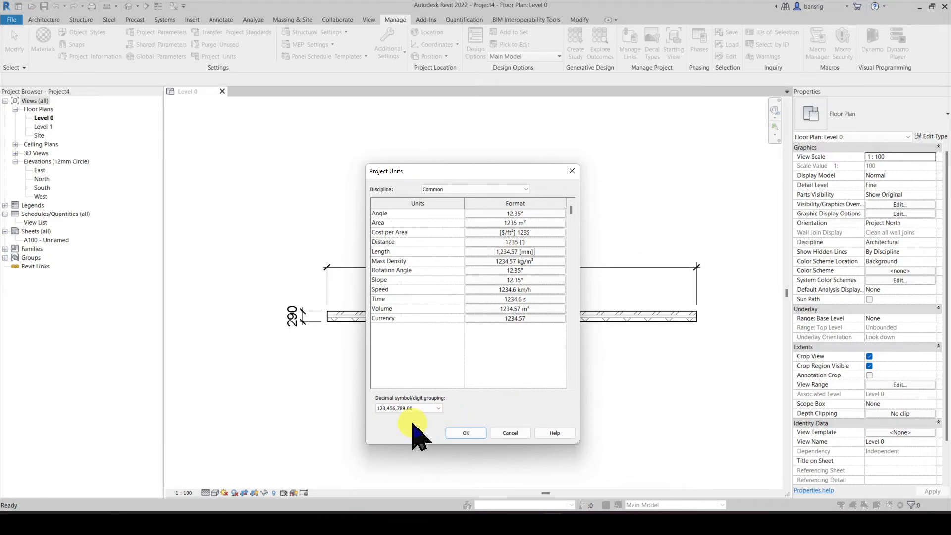
left_click(407, 406)
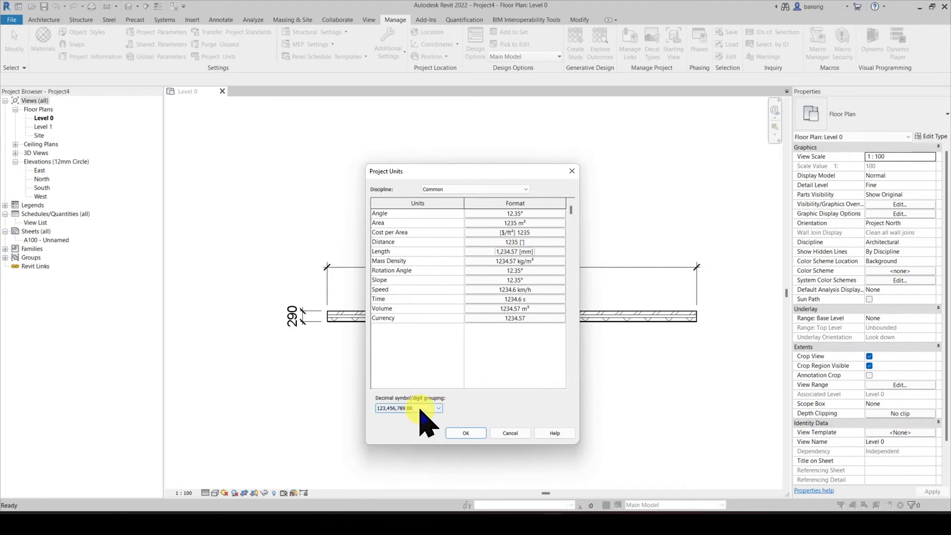
left_click(438, 407)
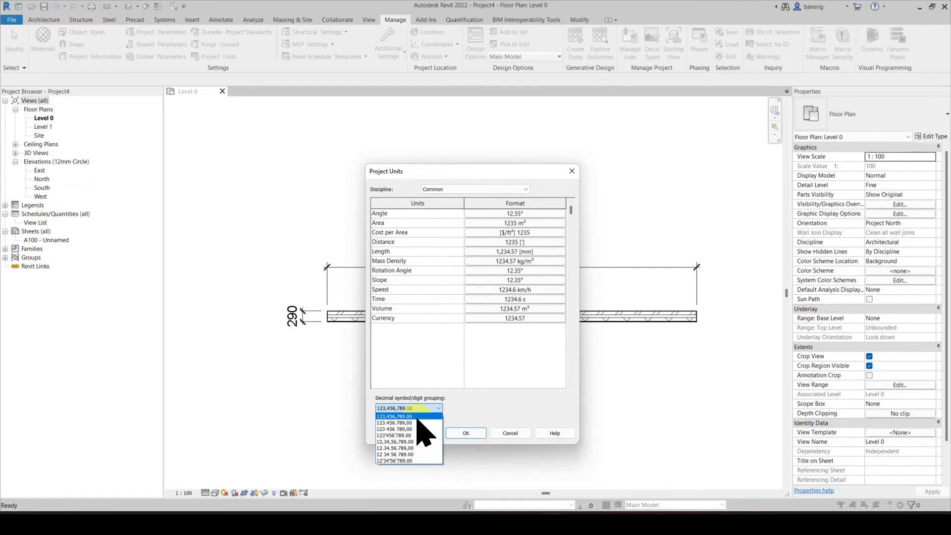
left_click(394, 415)
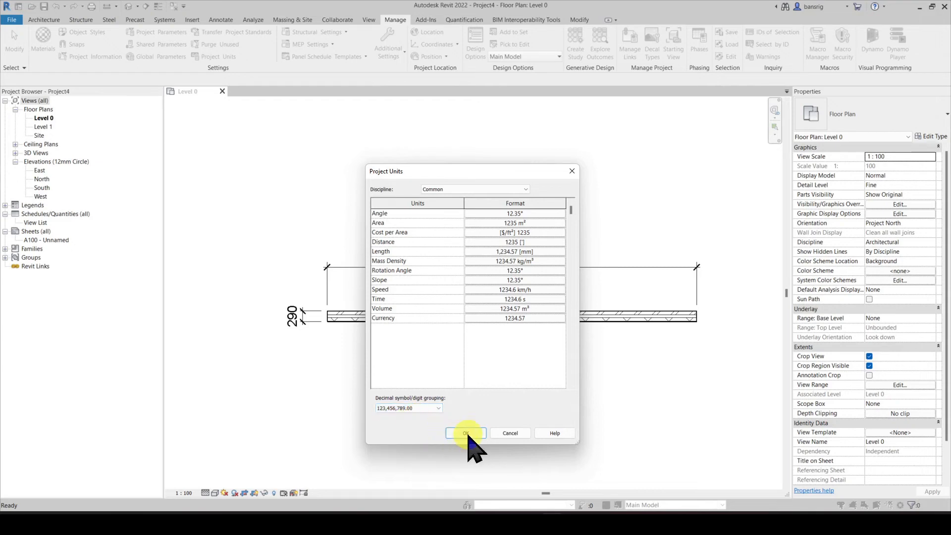
left_click(466, 433)
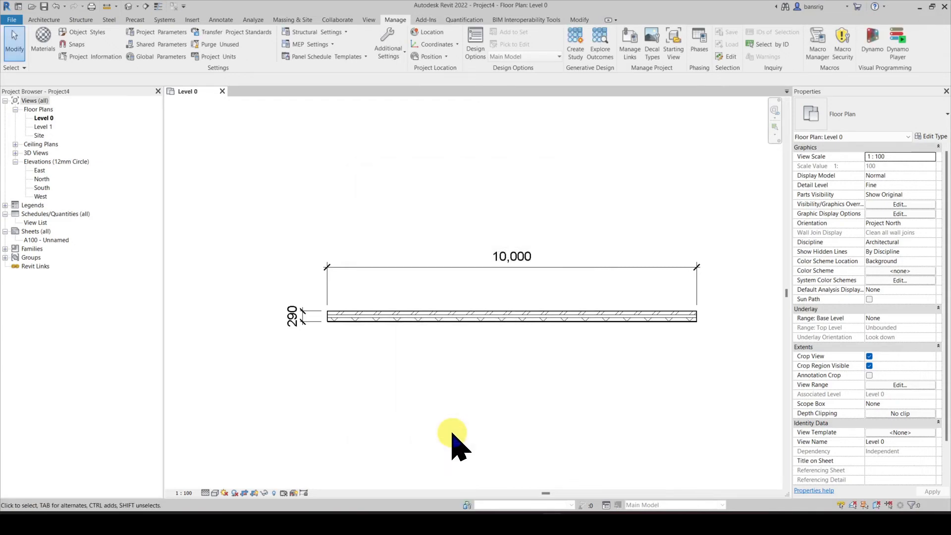
left_click(511, 255)
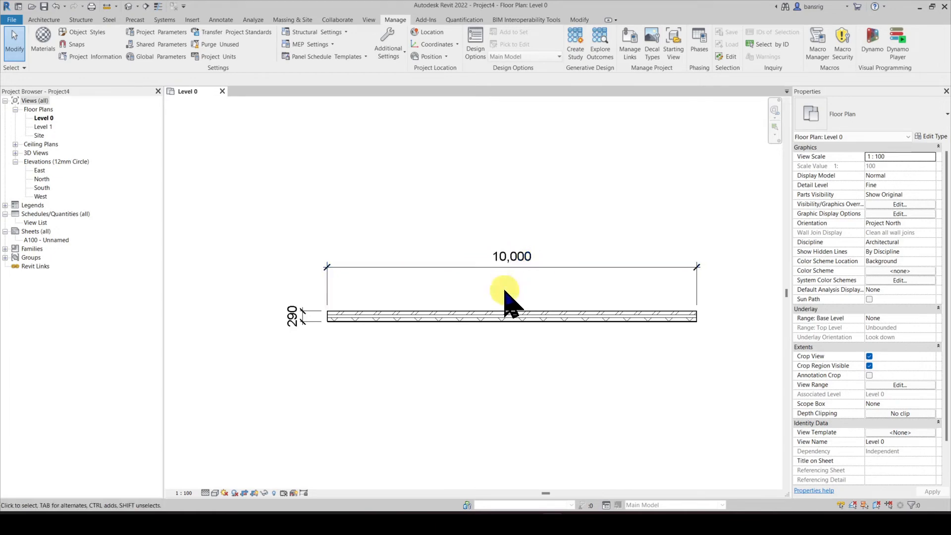
left_click(209, 57)
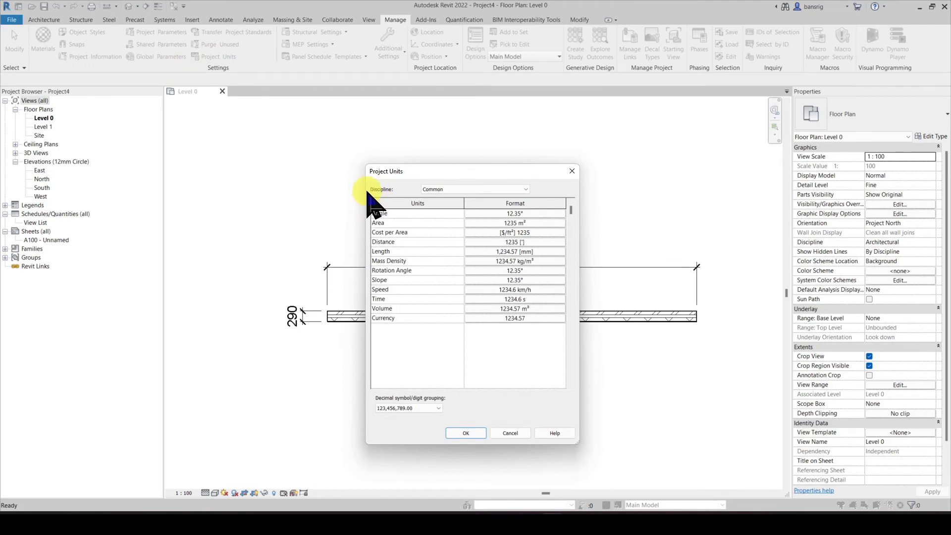
mouse_move(499, 177)
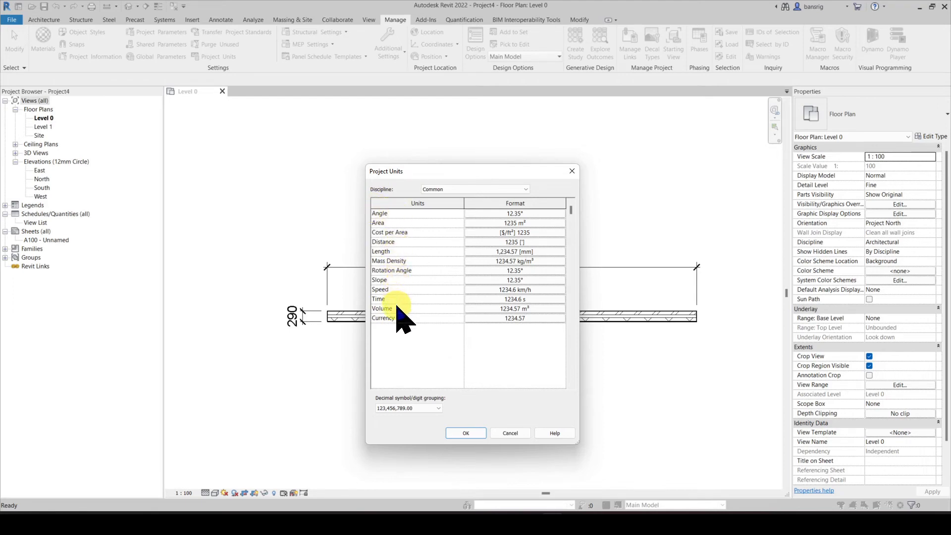
mouse_move(434, 306)
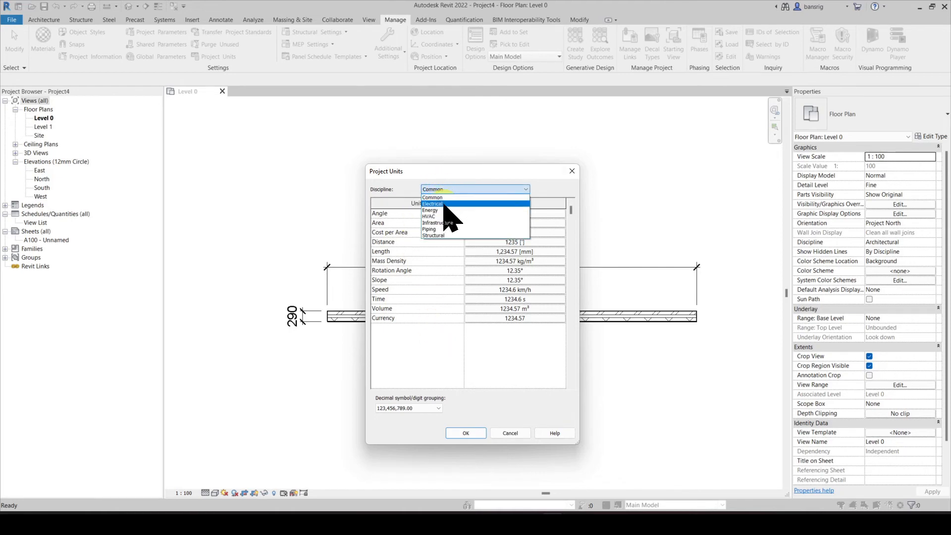
Browse the Electrical and Structural discipline unit lists, ending on Electrical
left_click(432, 203)
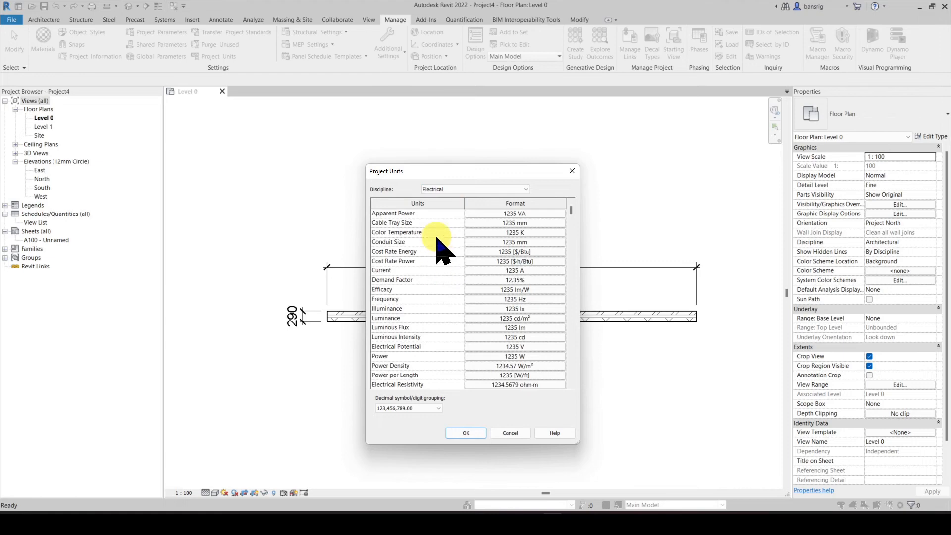
left_click(474, 188)
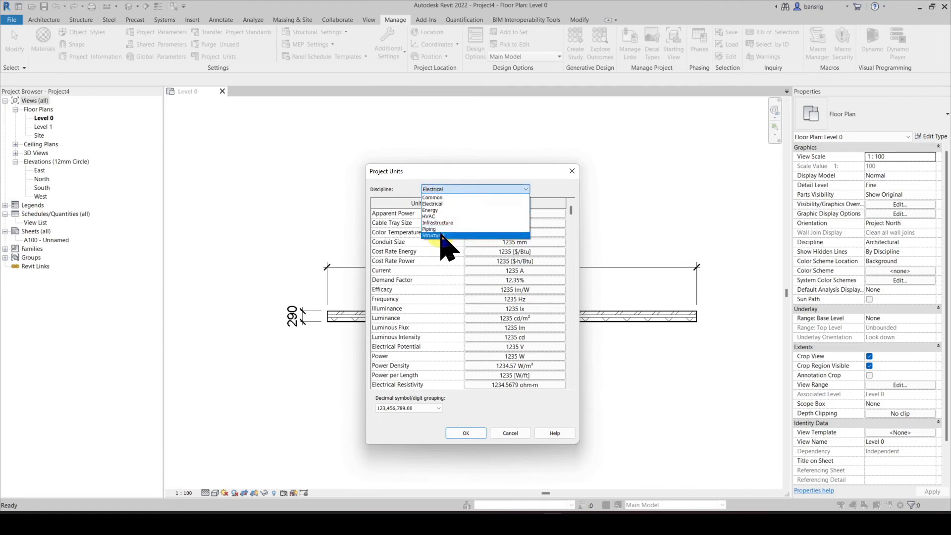
left_click(431, 235)
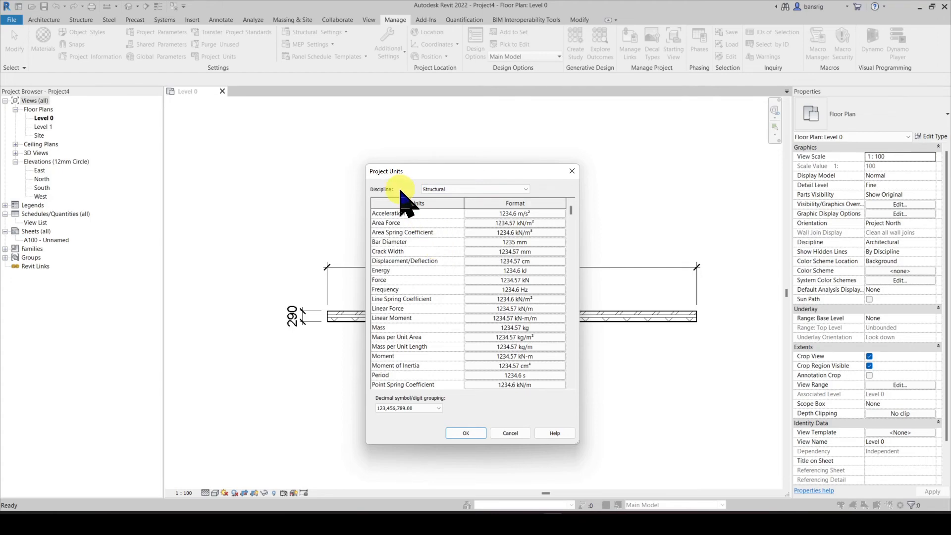
left_click(474, 189)
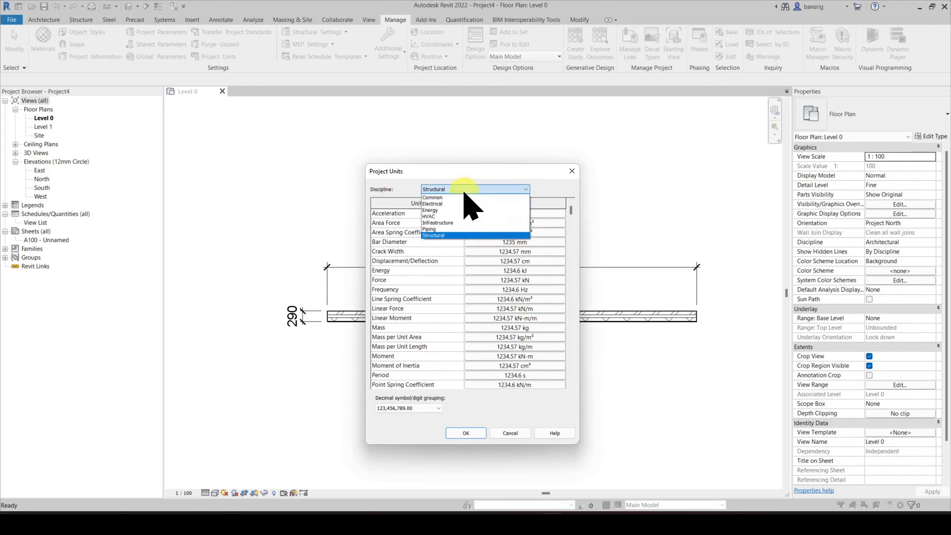
left_click(431, 204)
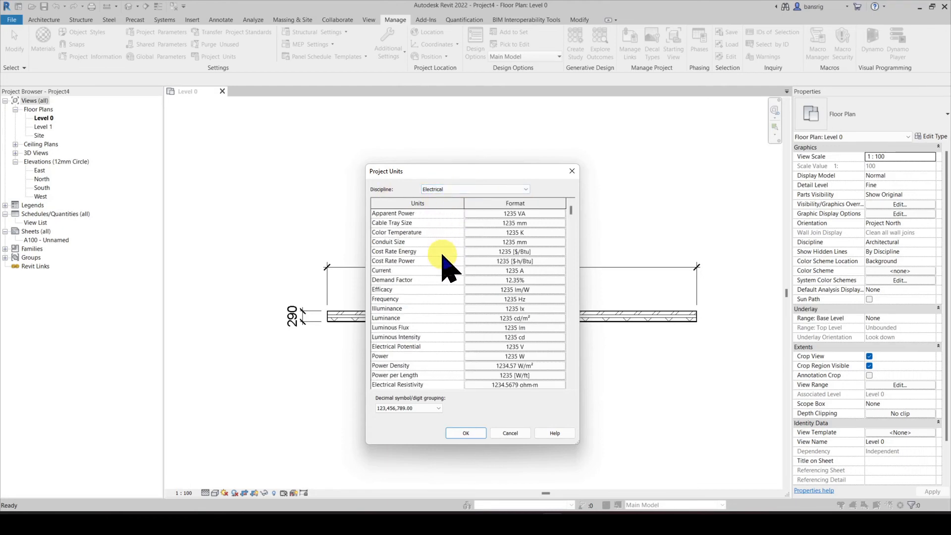